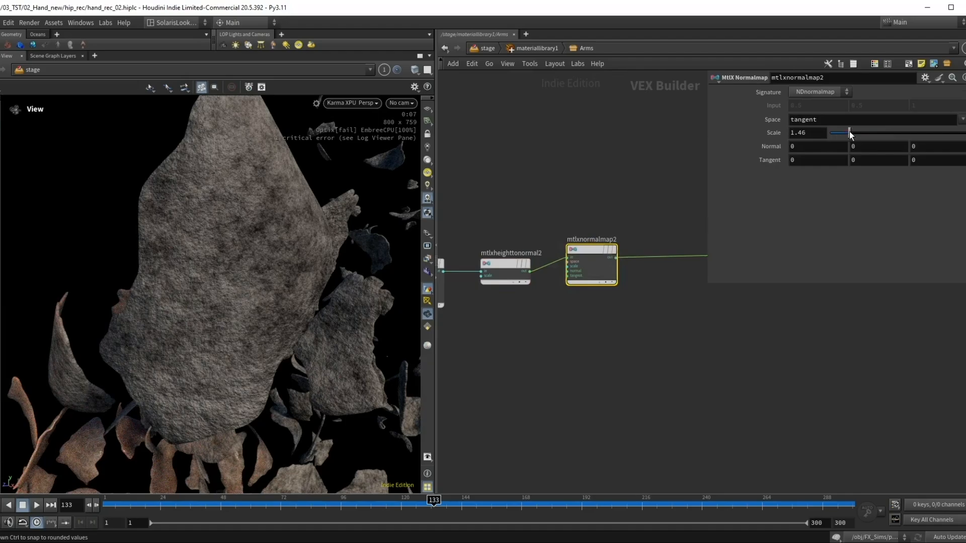
- Raise the Scale on the mtlxnormalmap2 node to strengthen the rock normal map
drag(850, 131, 845, 132)
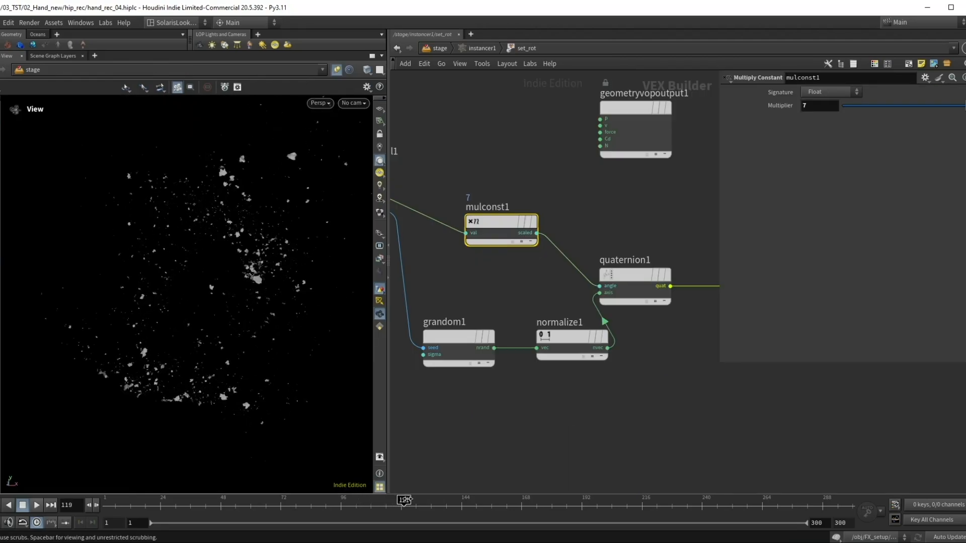
- Select mulconst1 inside /stage/instancer1/set_rot to show its Multiplier of 7
click(352, 102)
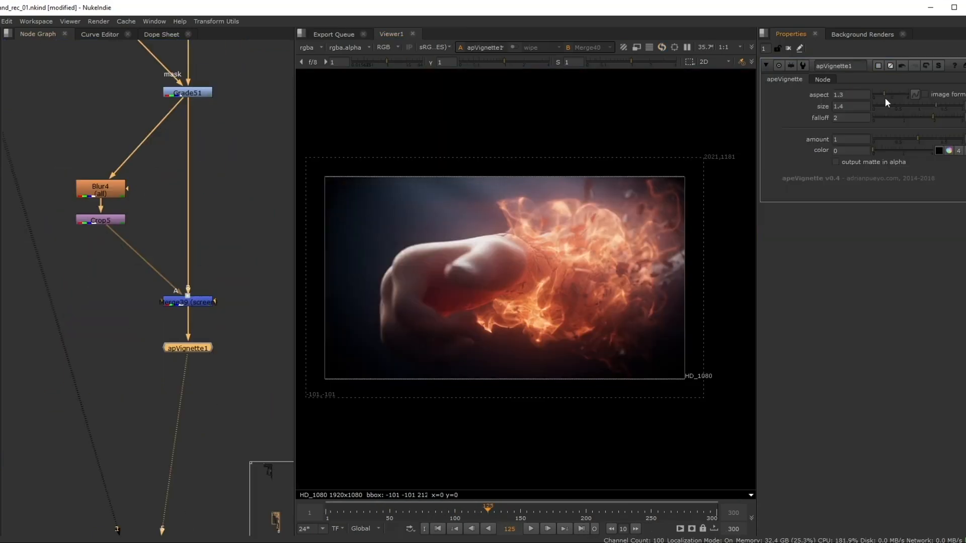
- Ease the apVignette1 amount down to 0.62 with aspect at 1.6
drag(917, 139, 901, 139)
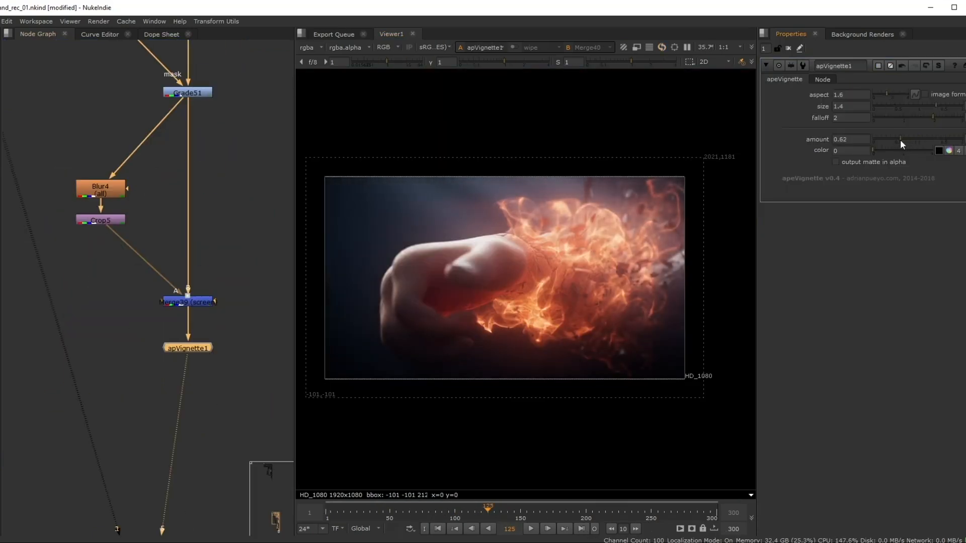